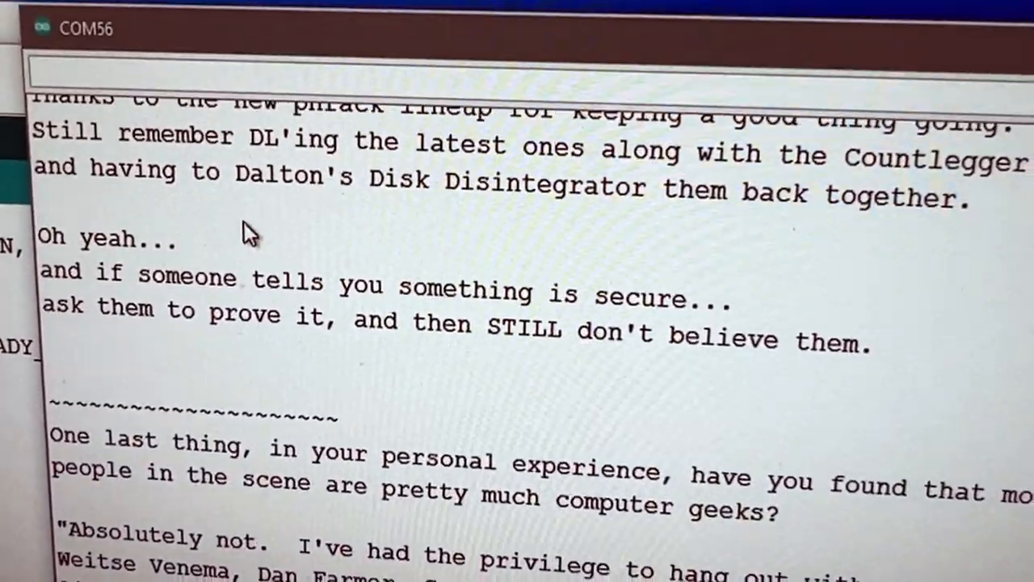
scroll("down", 3)
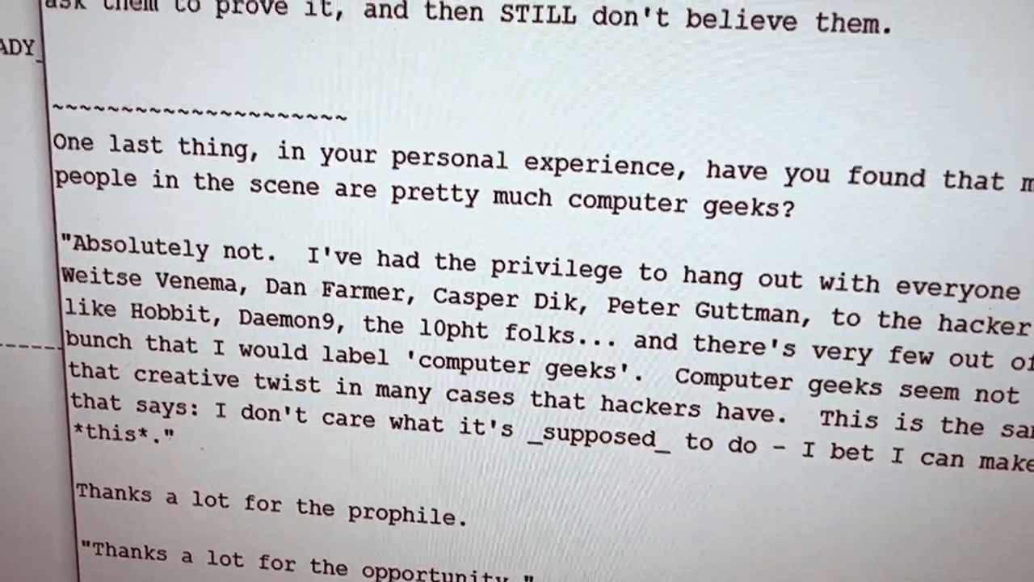